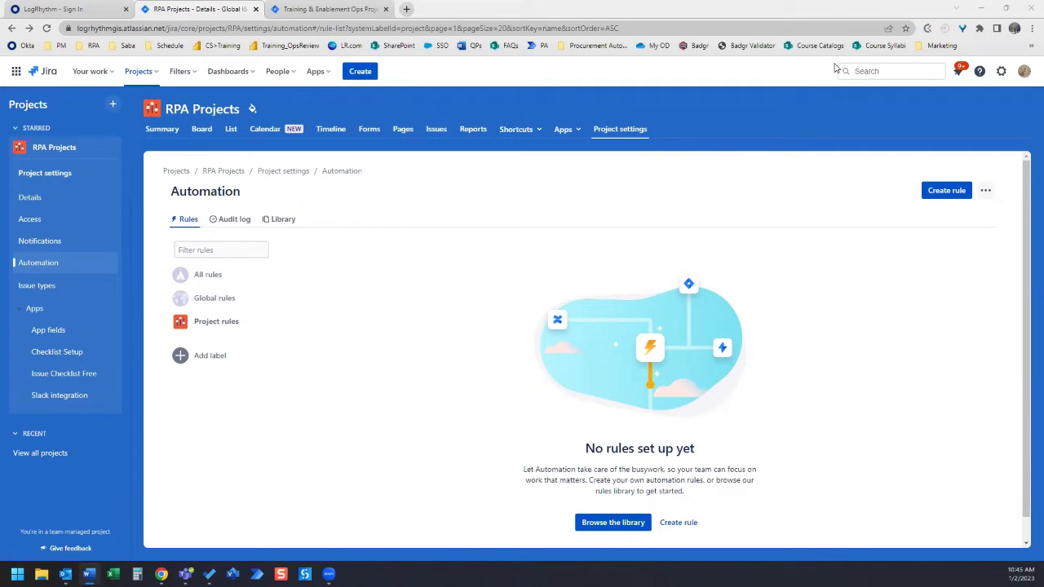
pyautogui.moveTo(372, 336)
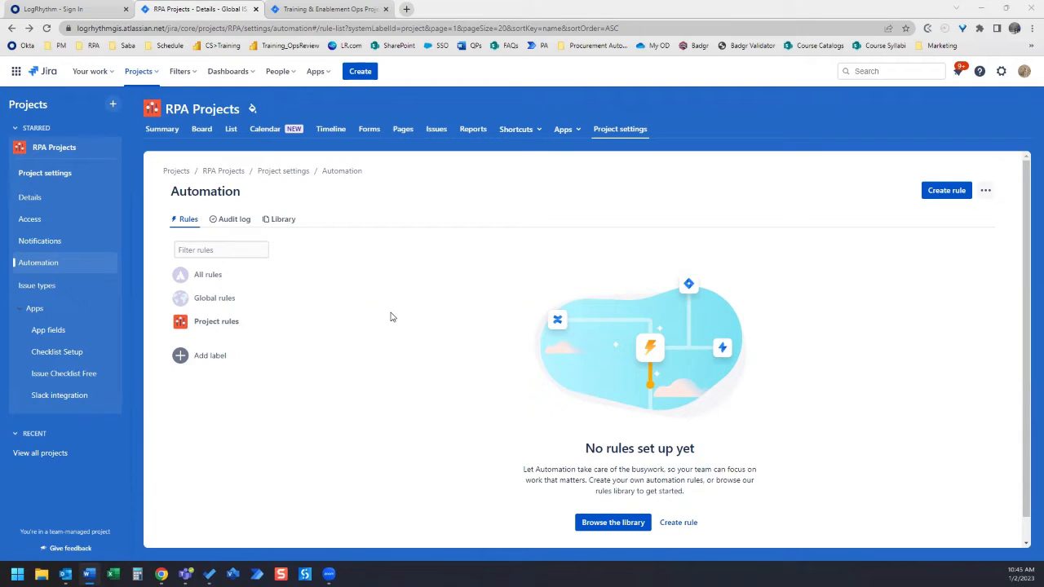
pyautogui.moveTo(359, 241)
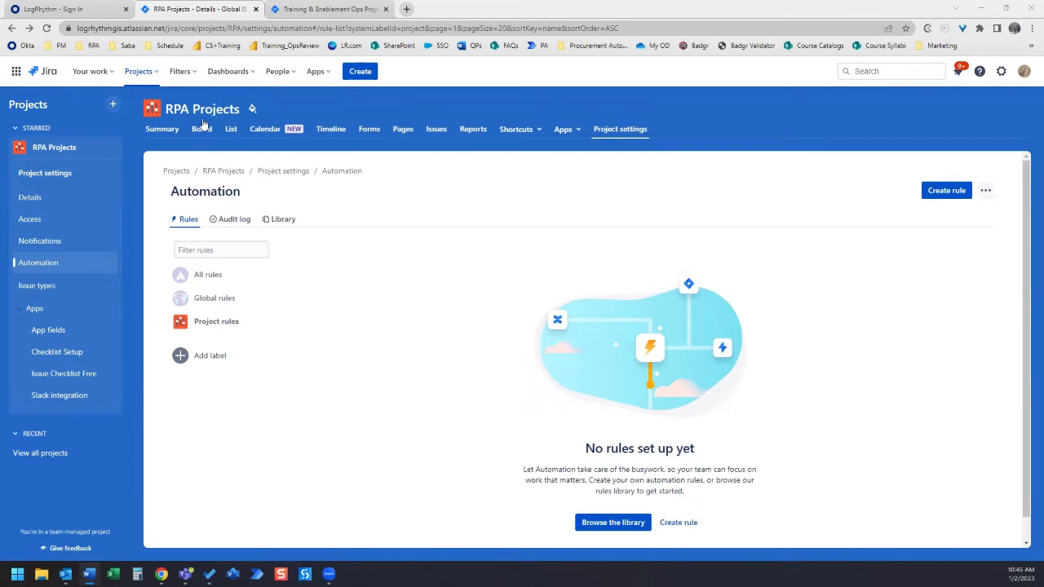
pyautogui.moveTo(567, 139)
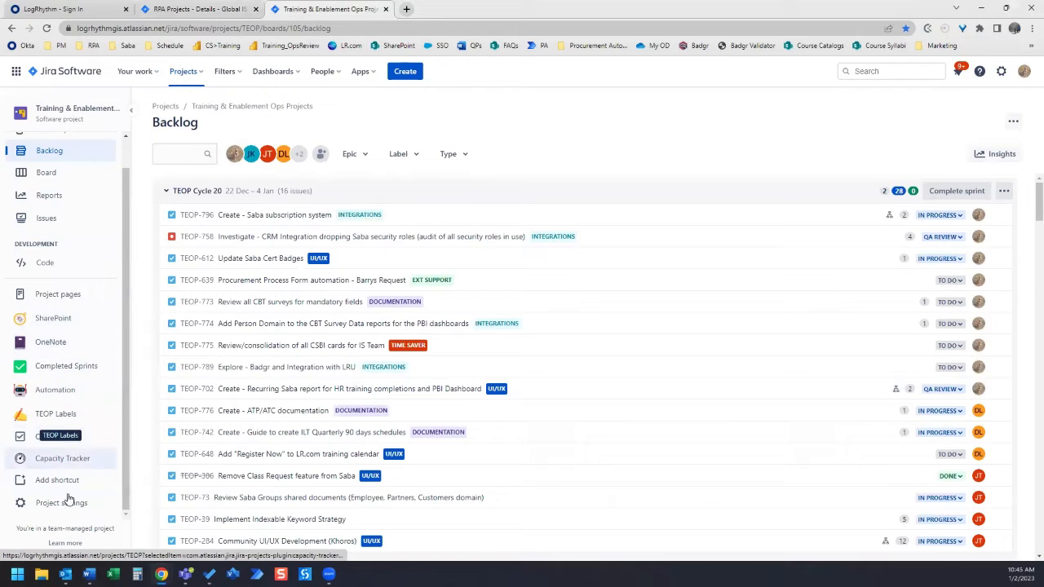
# Step: Return to the RPA Projects automation page and start creating a new rule
pyautogui.click(61, 503)
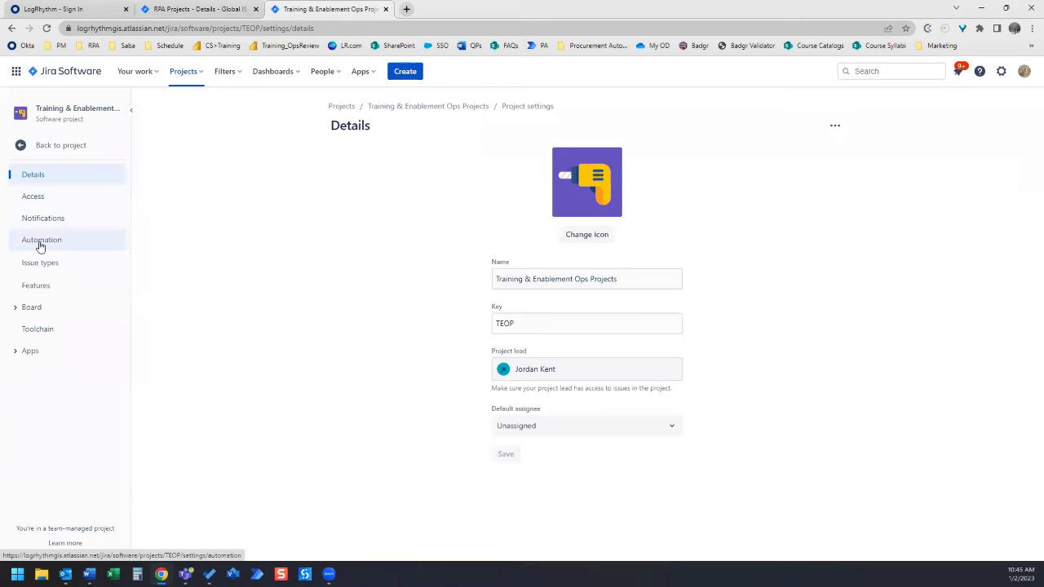
pyautogui.click(41, 239)
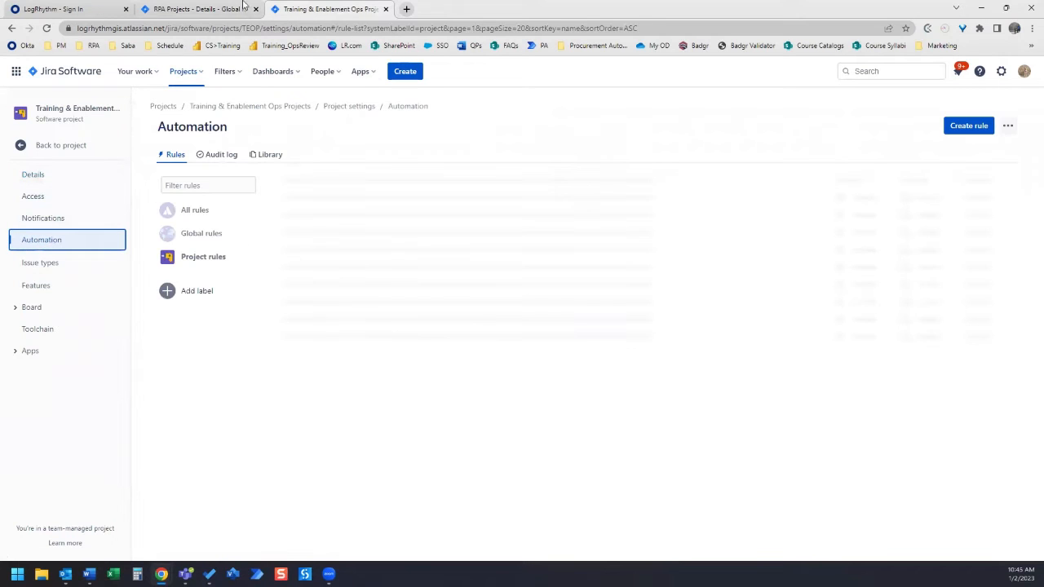
pyautogui.click(199, 9)
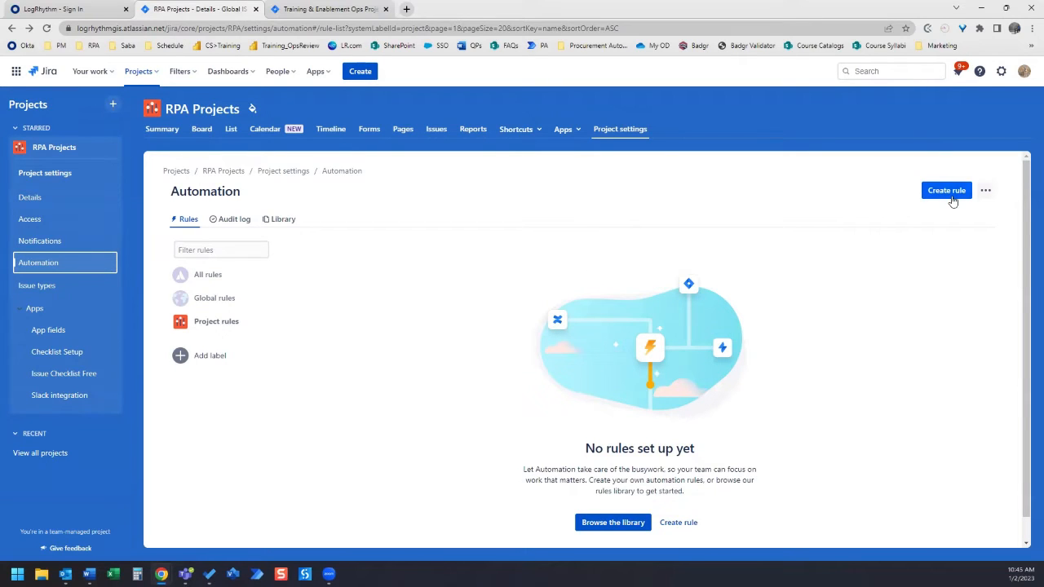
pyautogui.click(945, 189)
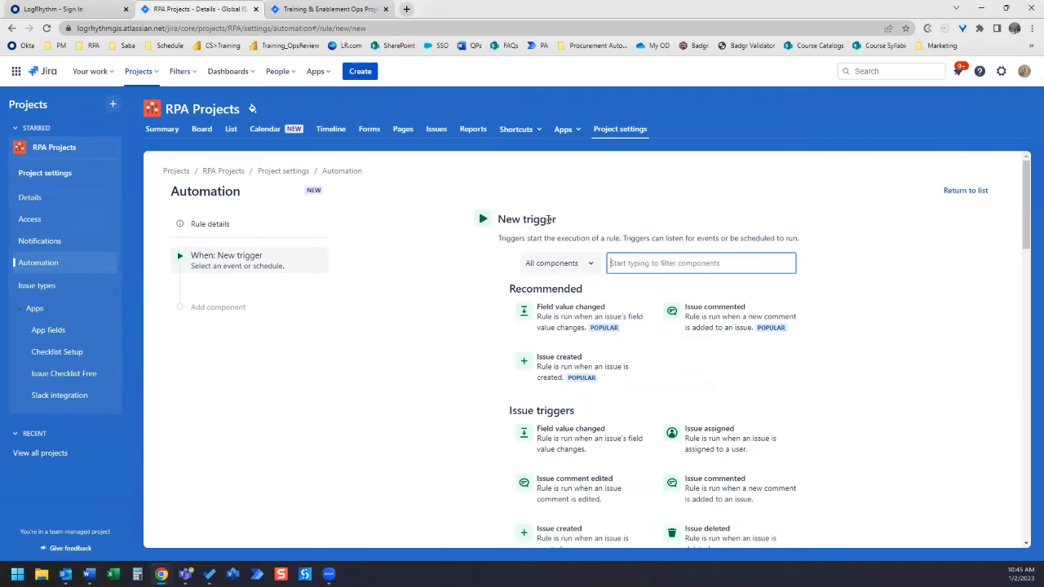
pyautogui.moveTo(538, 215)
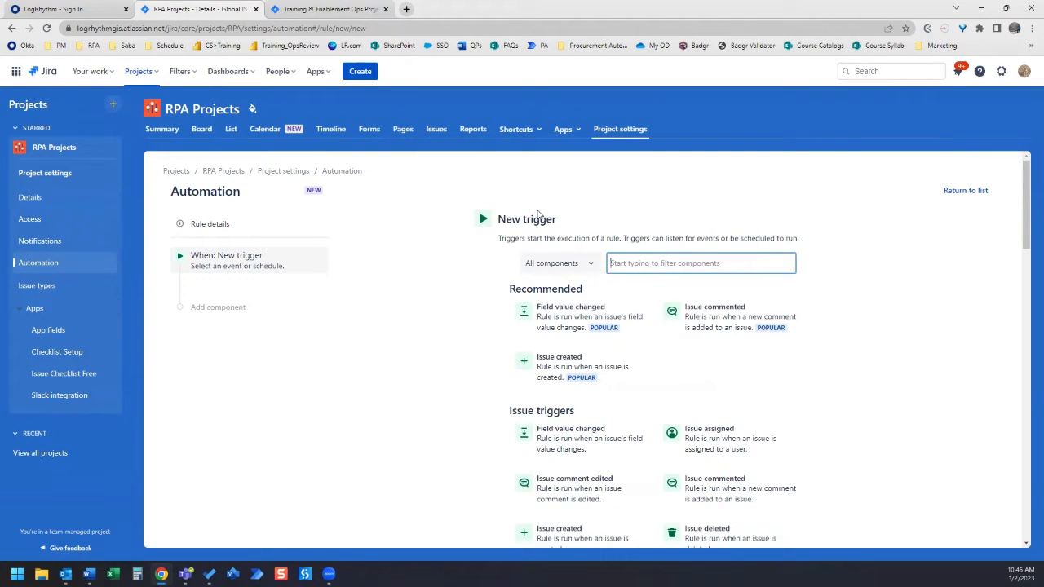
# Step: Filter triggers by 'issue' and choose Issue created as the rule trigger
pyautogui.click(700, 263)
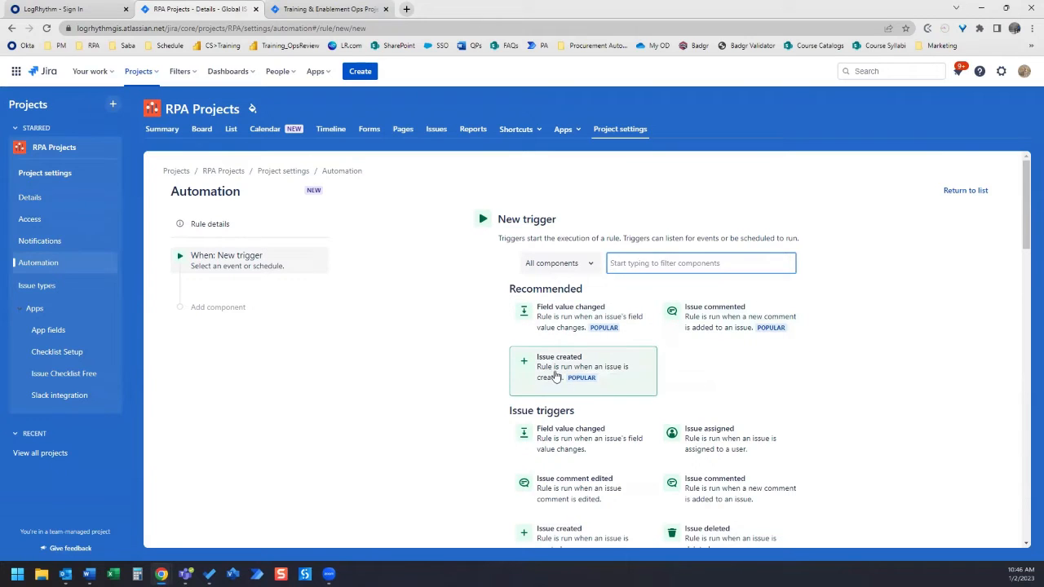
pyautogui.click(699, 263)
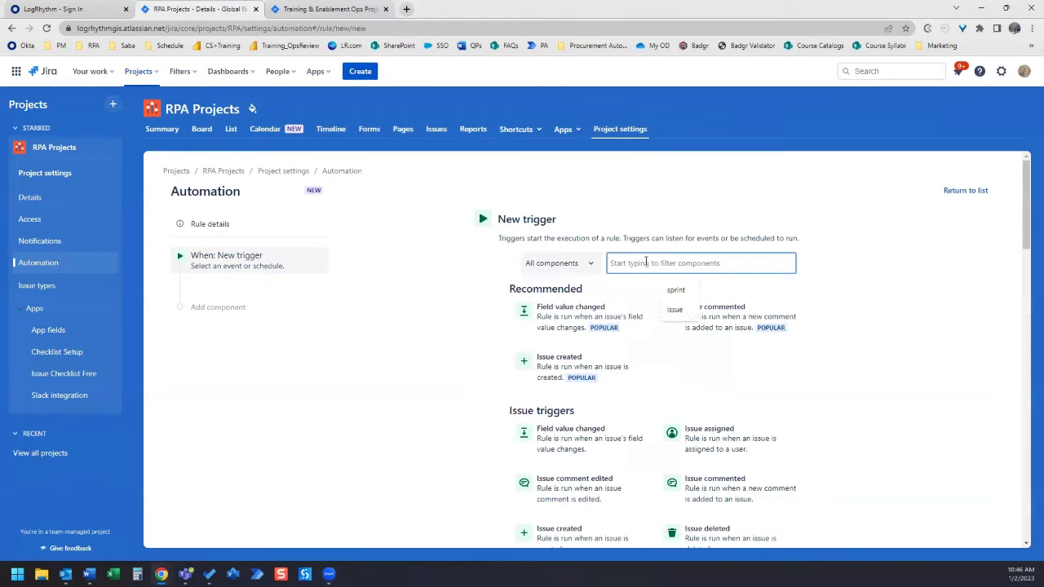
pyautogui.write('issue created')
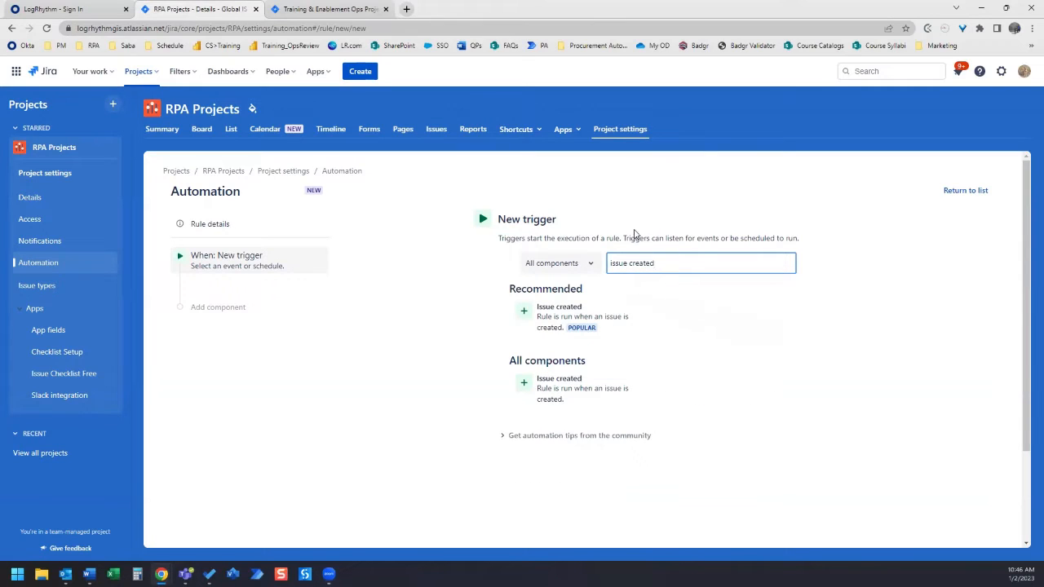
pyautogui.moveTo(683, 293)
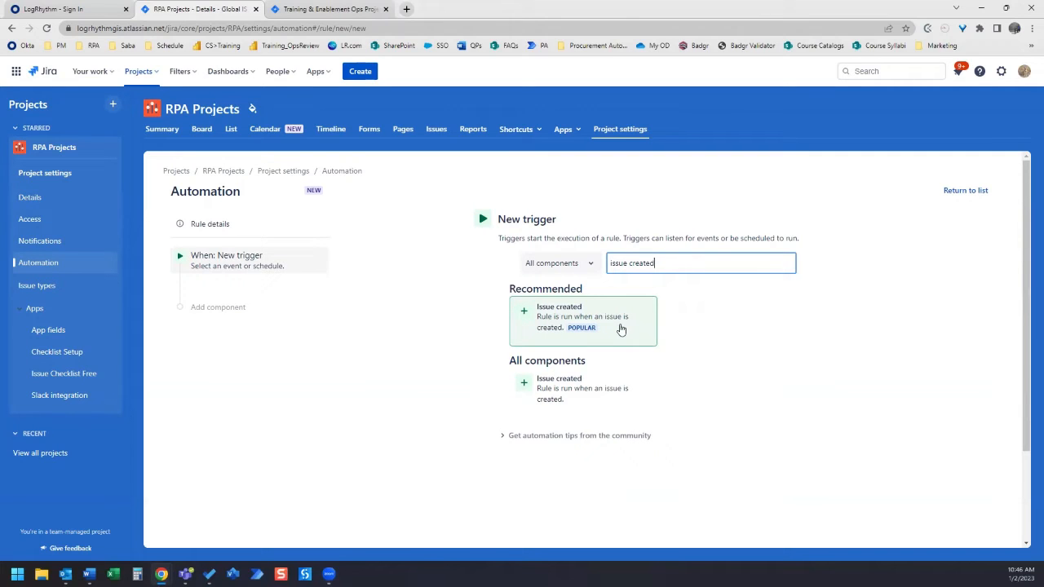
pyautogui.click(582, 316)
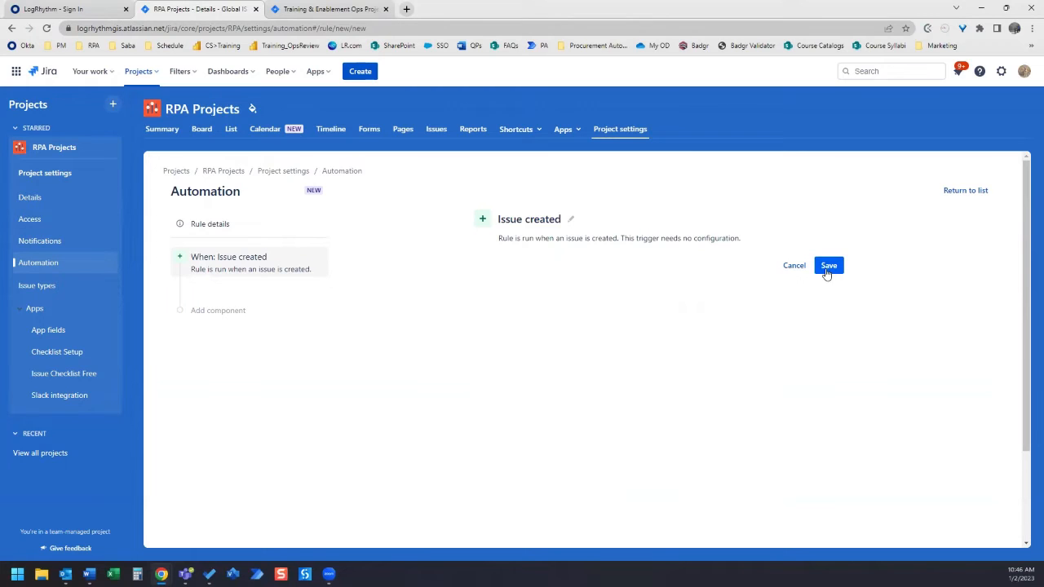
# Step: Save the trigger and add a new action step, filtering actions to 'create variable'
pyautogui.click(219, 310)
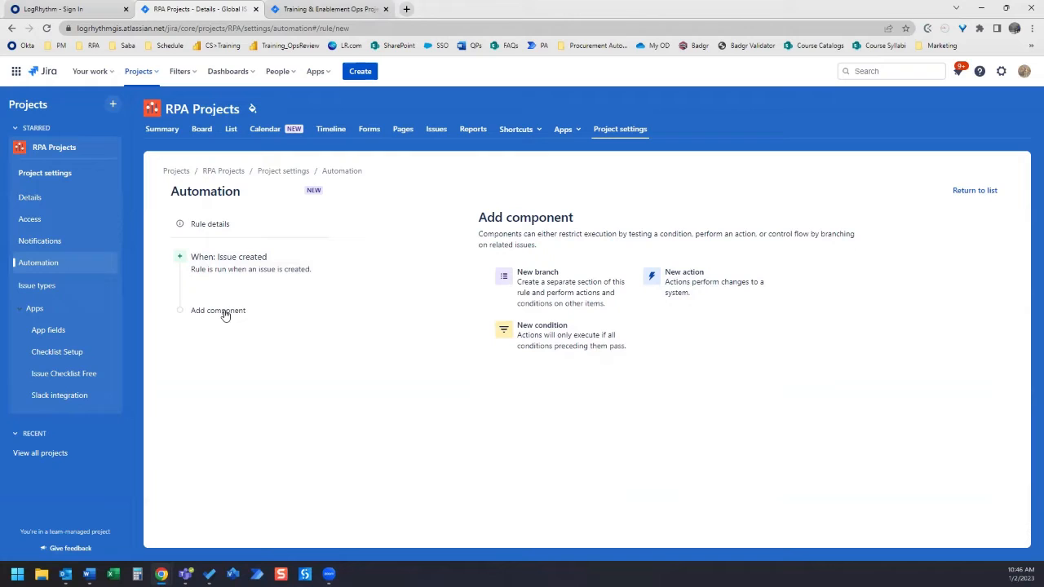
pyautogui.click(219, 310)
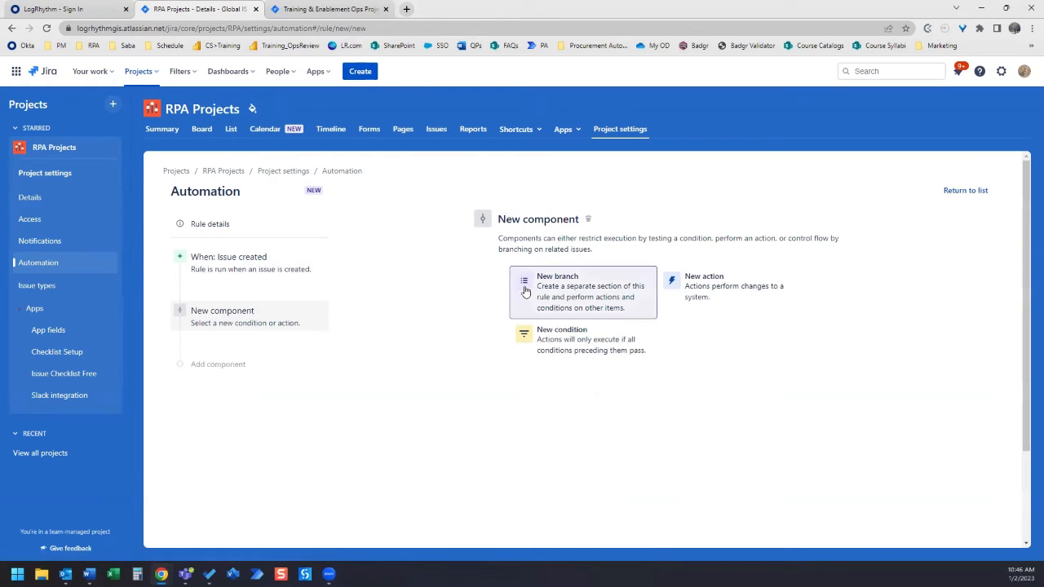
pyautogui.moveTo(573, 235)
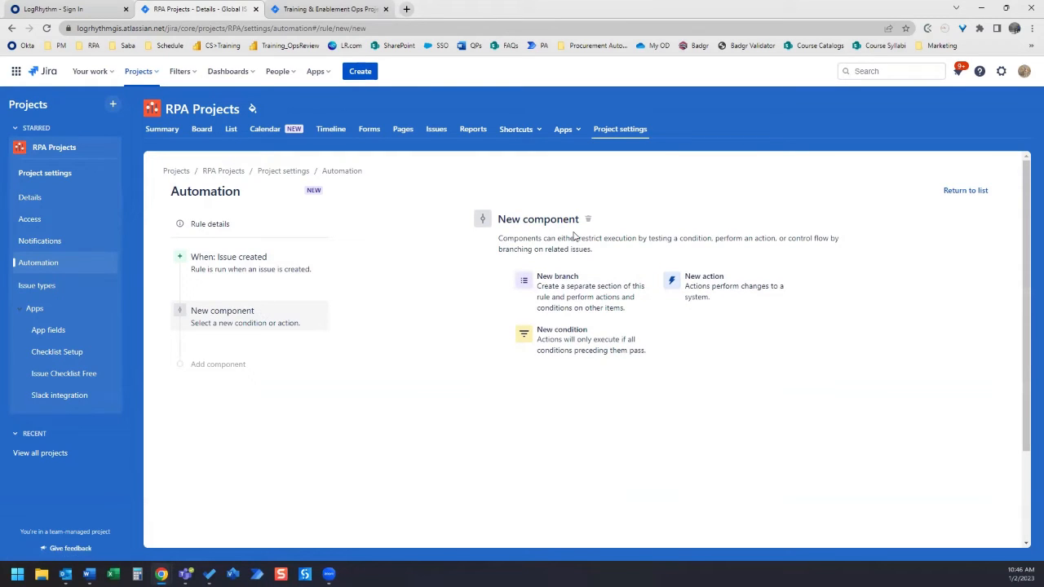
pyautogui.moveTo(587, 218)
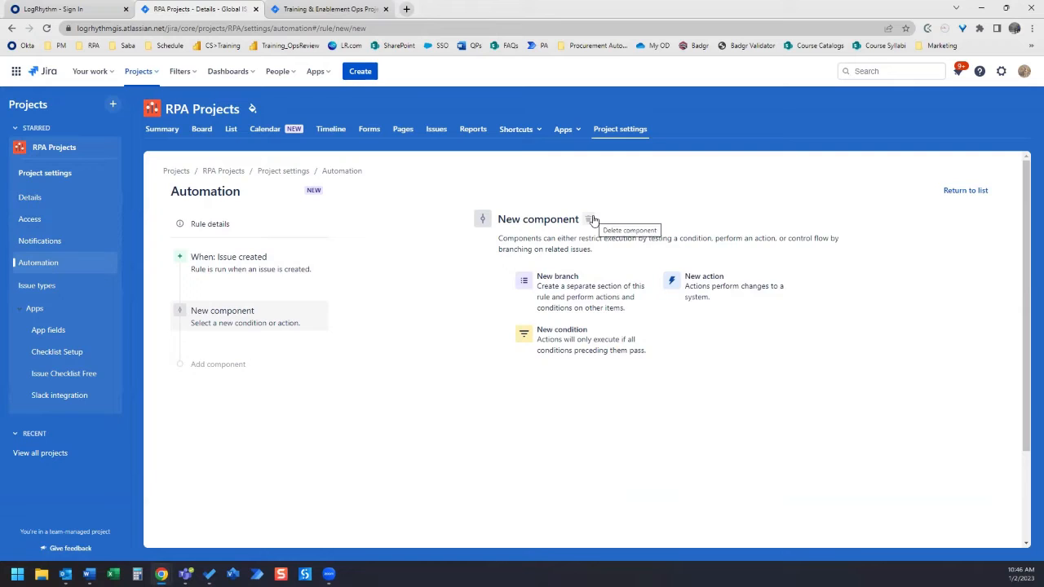
pyautogui.moveTo(730, 290)
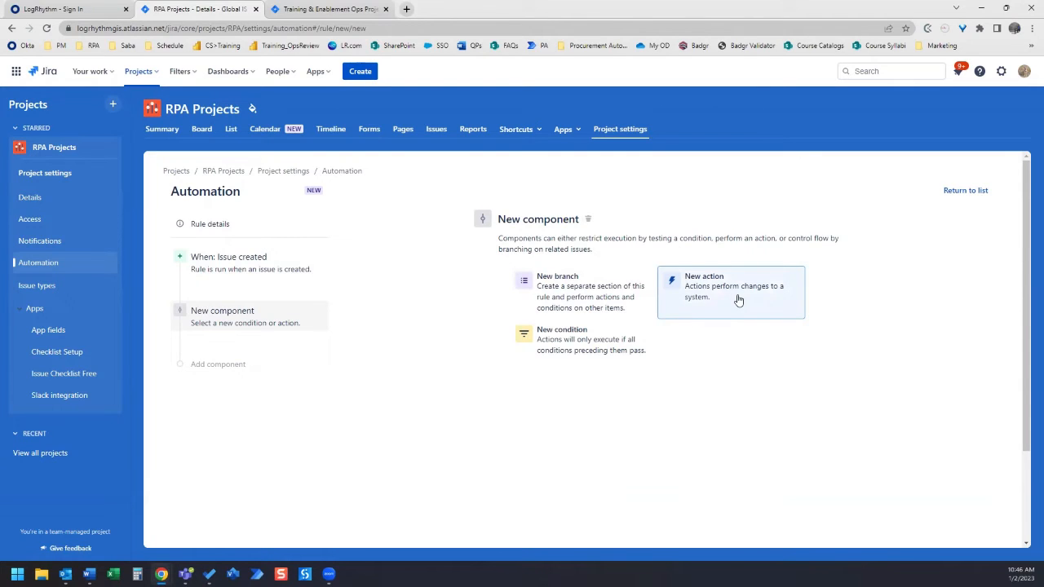
pyautogui.click(730, 287)
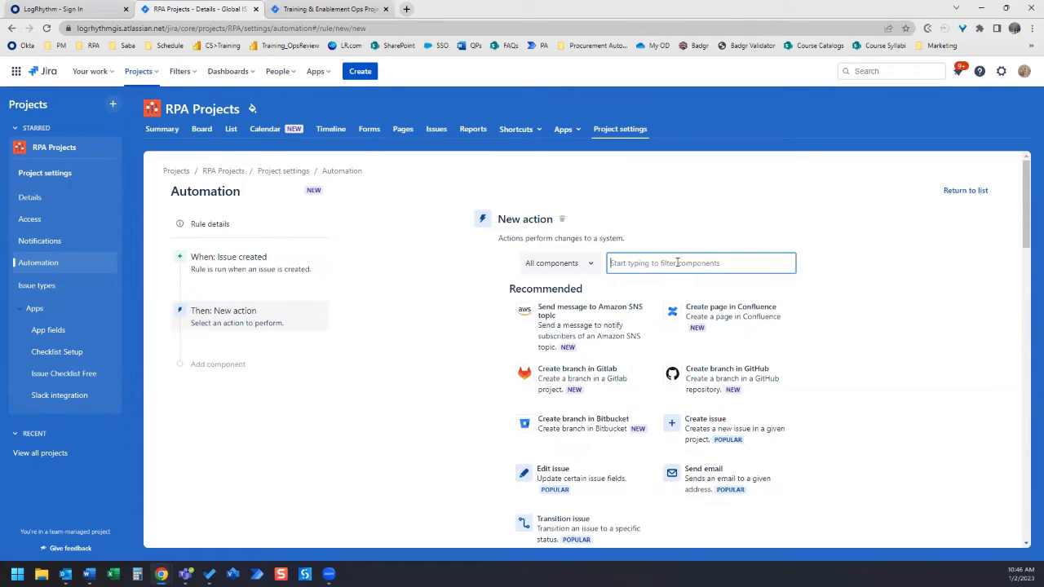
pyautogui.write('create')
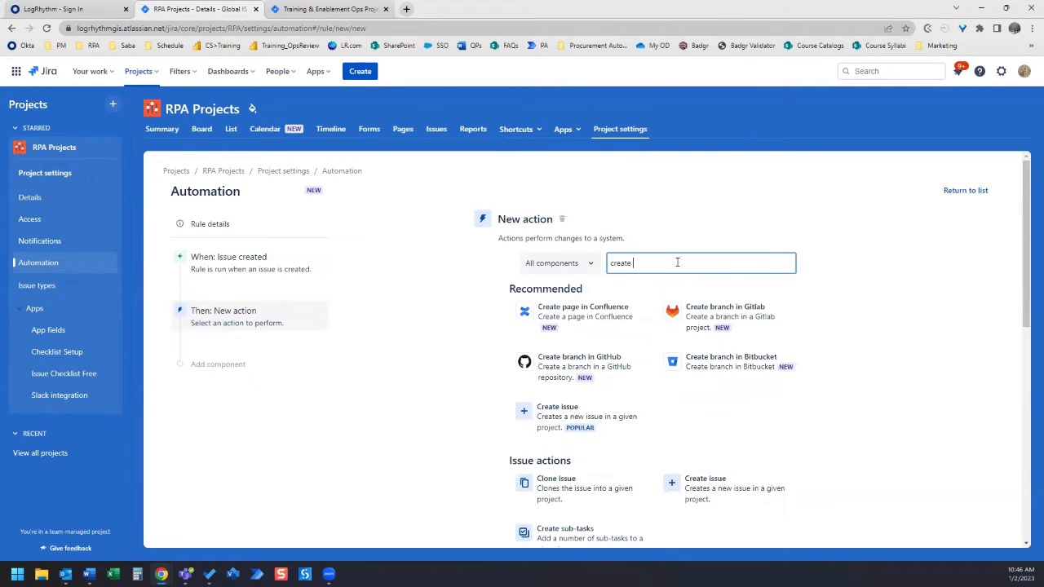
pyautogui.press('Backspace')
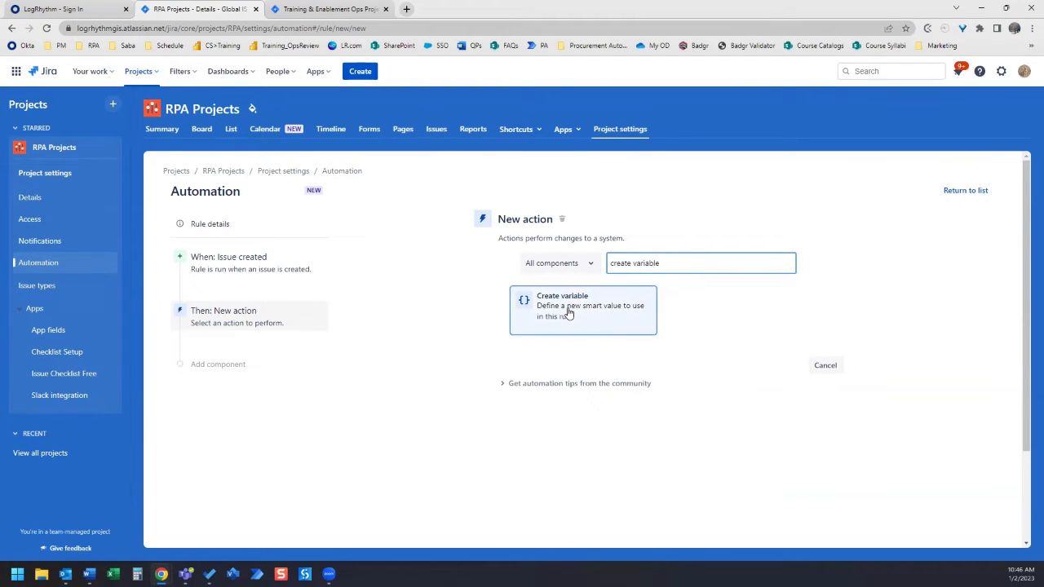
# Step: Add a Create variable action named CurrentDate with smart value {{now.shortDate}} and save it
pyautogui.click(582, 309)
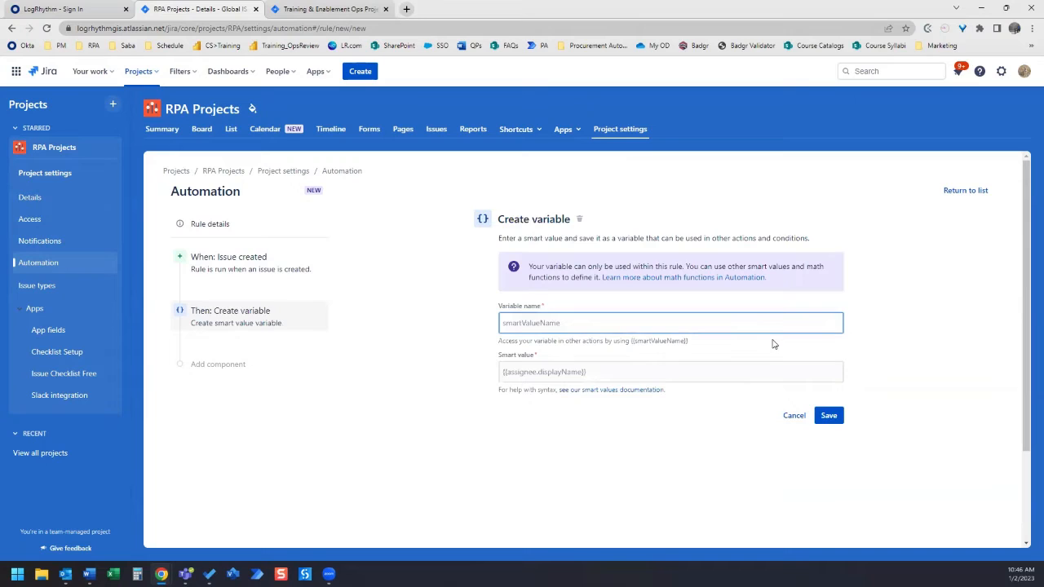
pyautogui.write('CurrentDate')
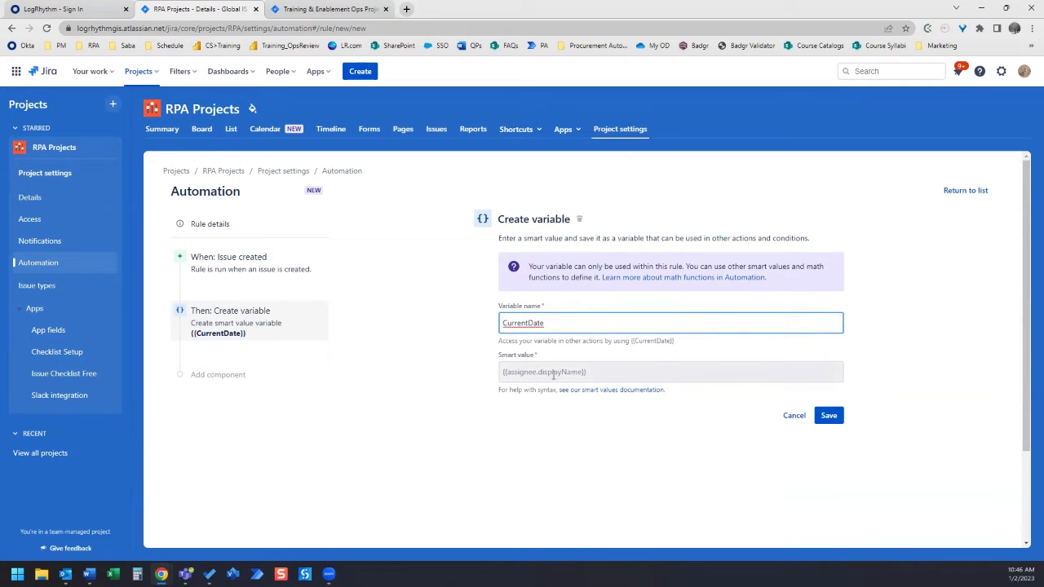
pyautogui.click(670, 372)
pyautogui.write('{{')
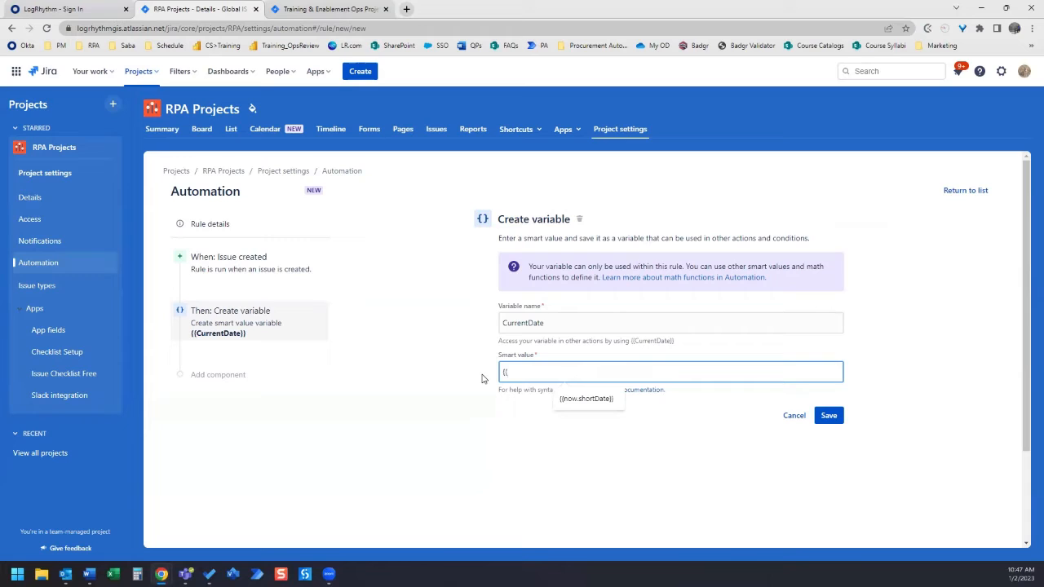
pyautogui.write('now.shortDate}}')
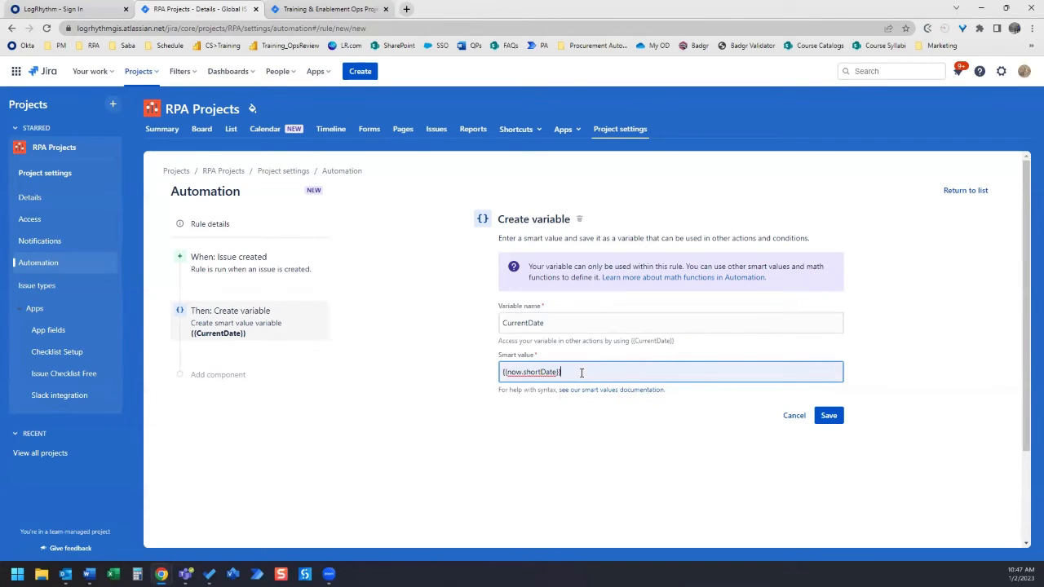
pyautogui.click(828, 415)
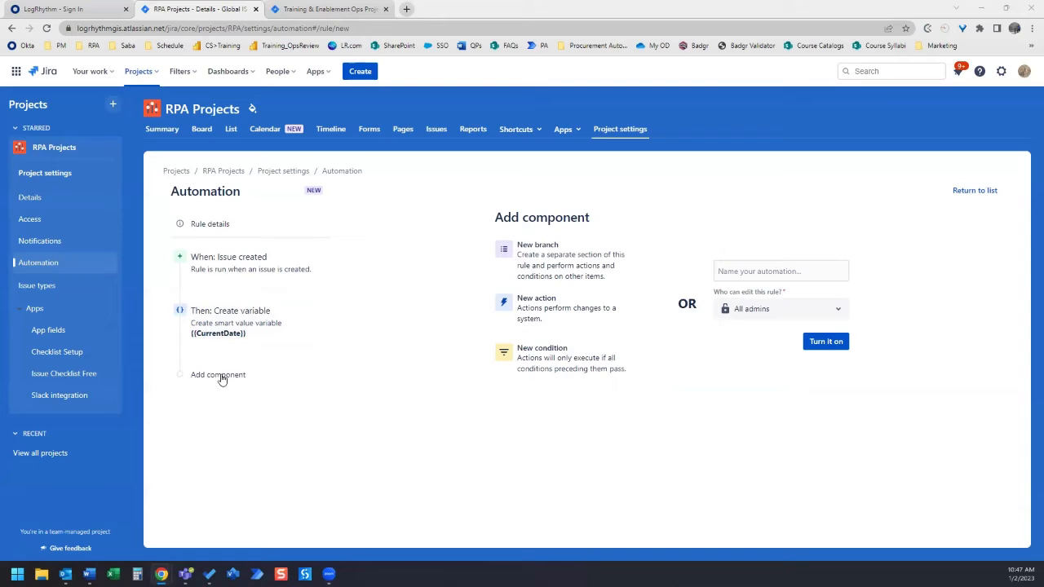
# Step: Add another action step after the CurrentDate variable
pyautogui.click(219, 373)
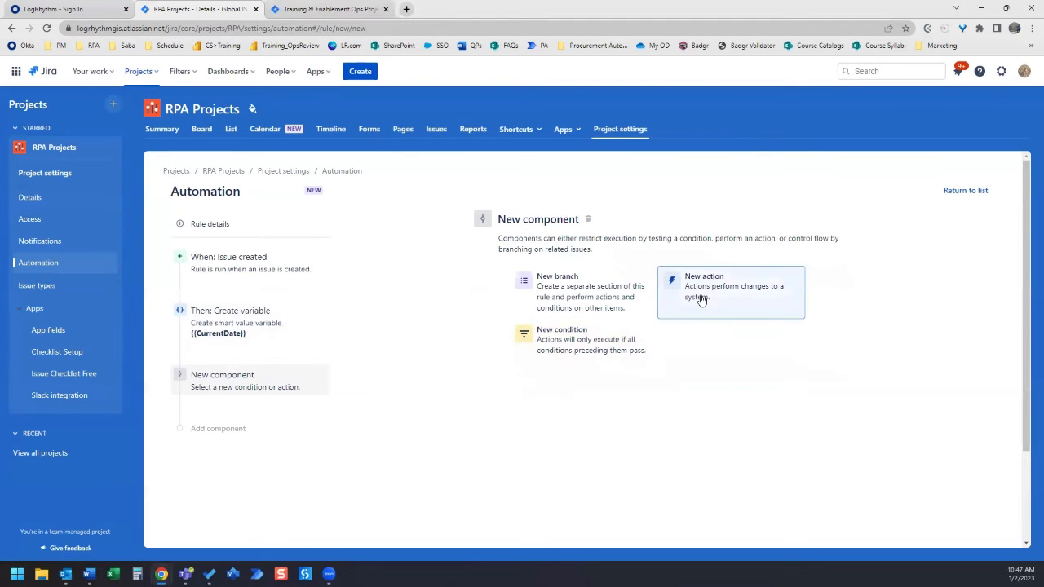
pyautogui.click(730, 286)
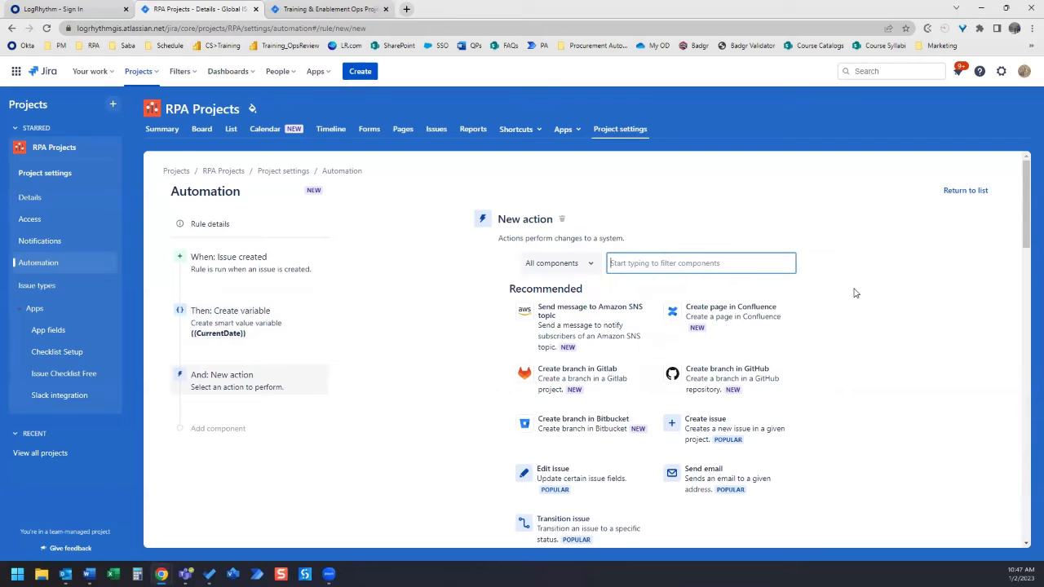
# Step: Add an Edit issue action and choose Description as the field to set
pyautogui.write('Edit i')
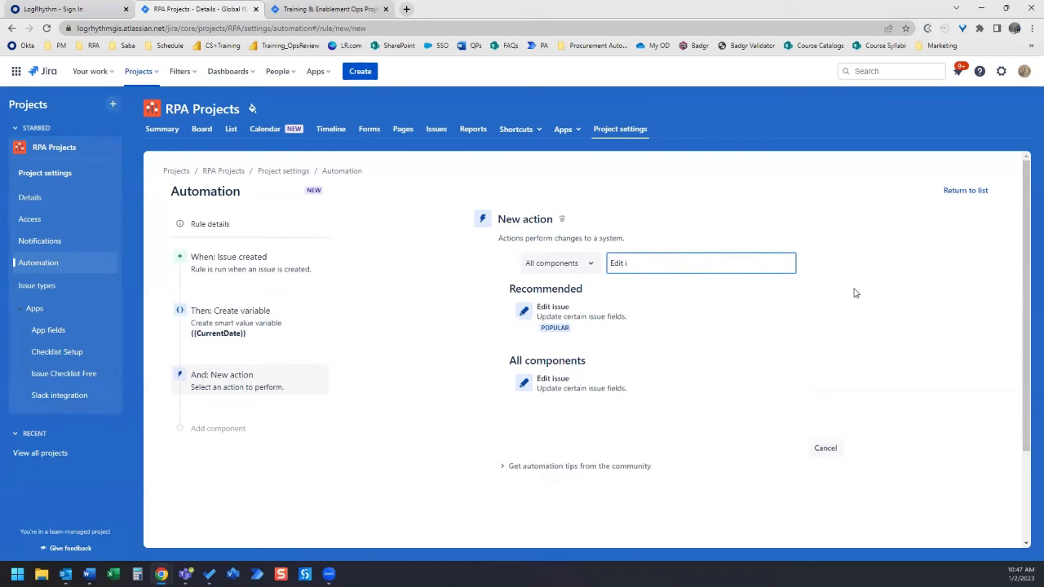
pyautogui.click(552, 316)
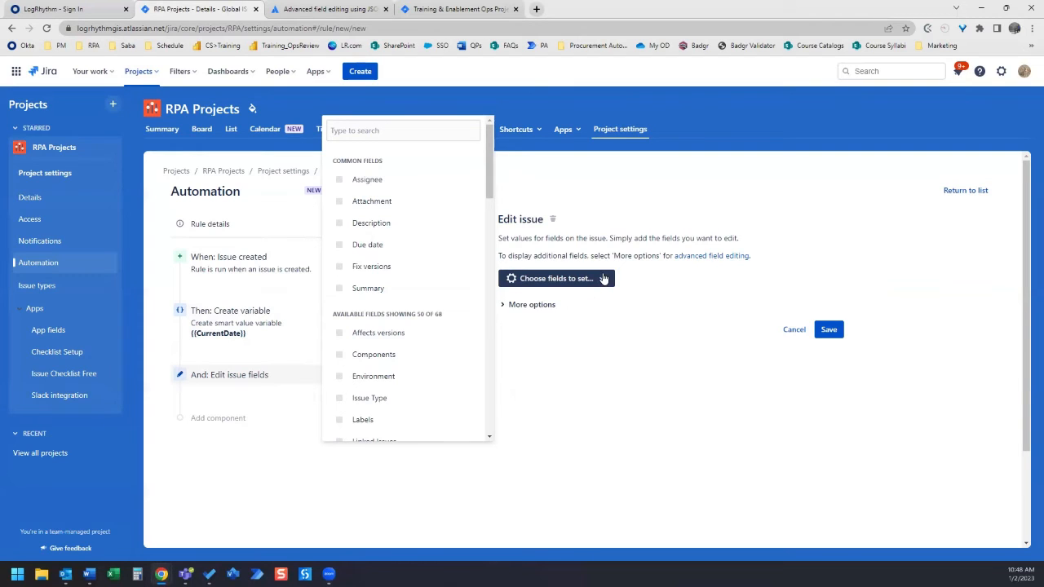
pyautogui.moveTo(424, 235)
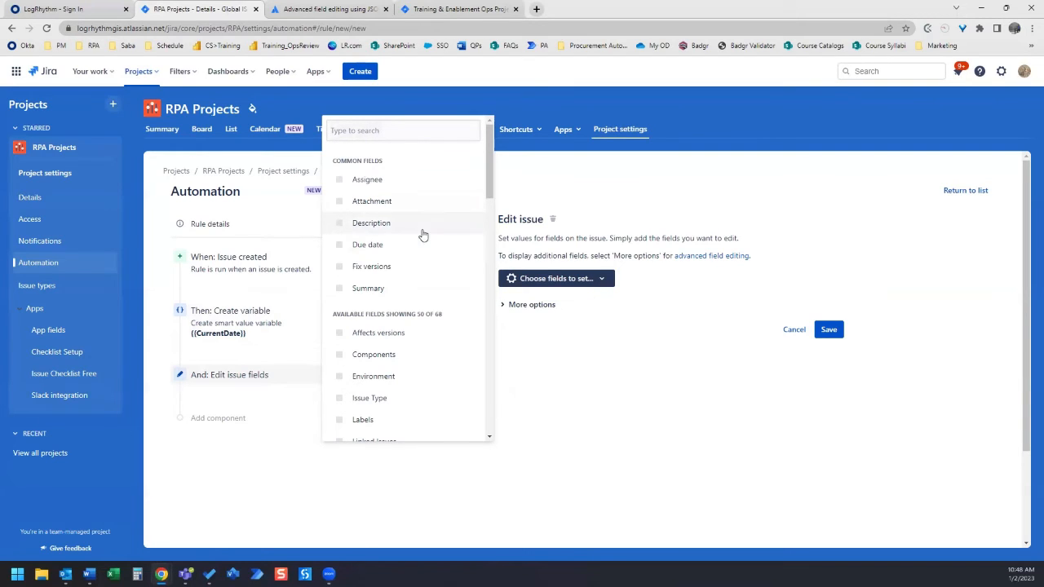
pyautogui.click(339, 222)
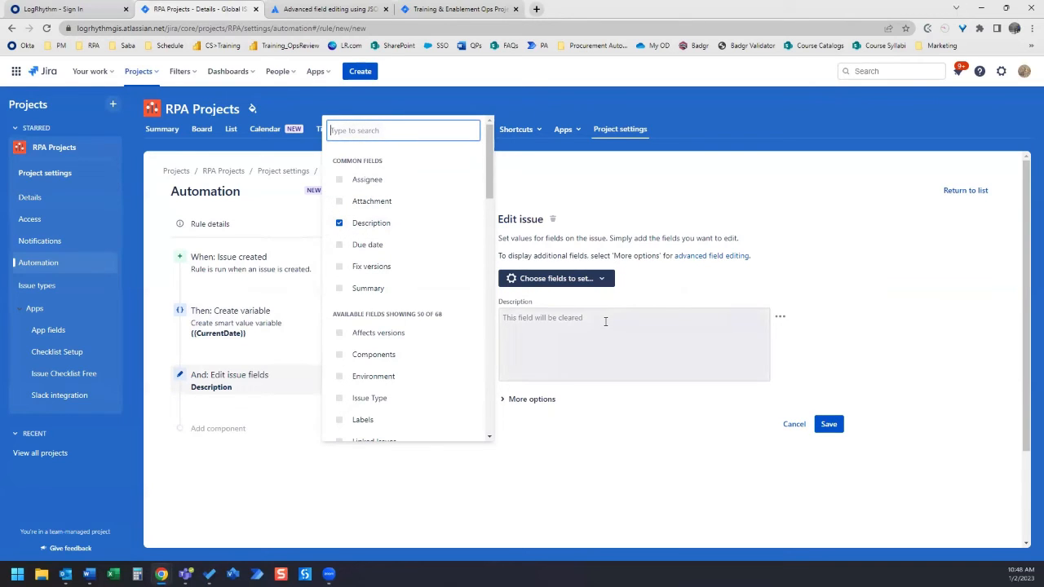
# Step: Set the Description value to {{CurrentDate}}
pyautogui.click(633, 342)
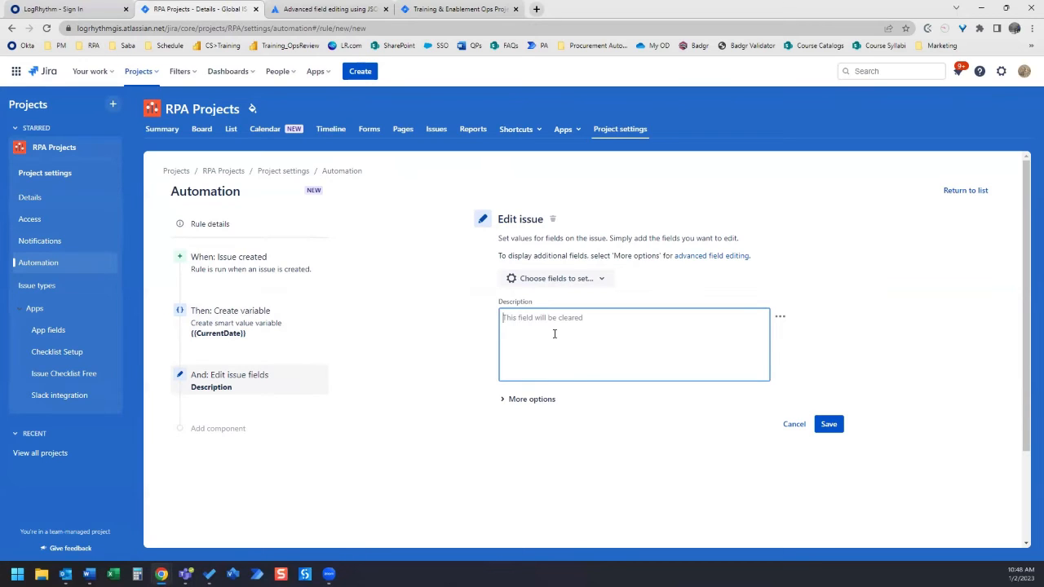
pyautogui.write('{{CurrentDate')
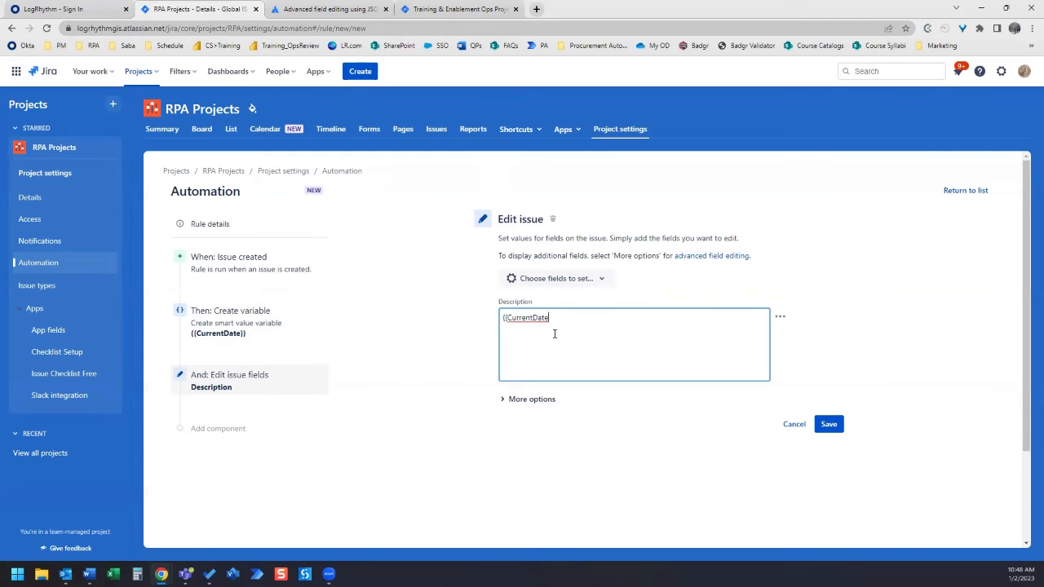
pyautogui.write('))')
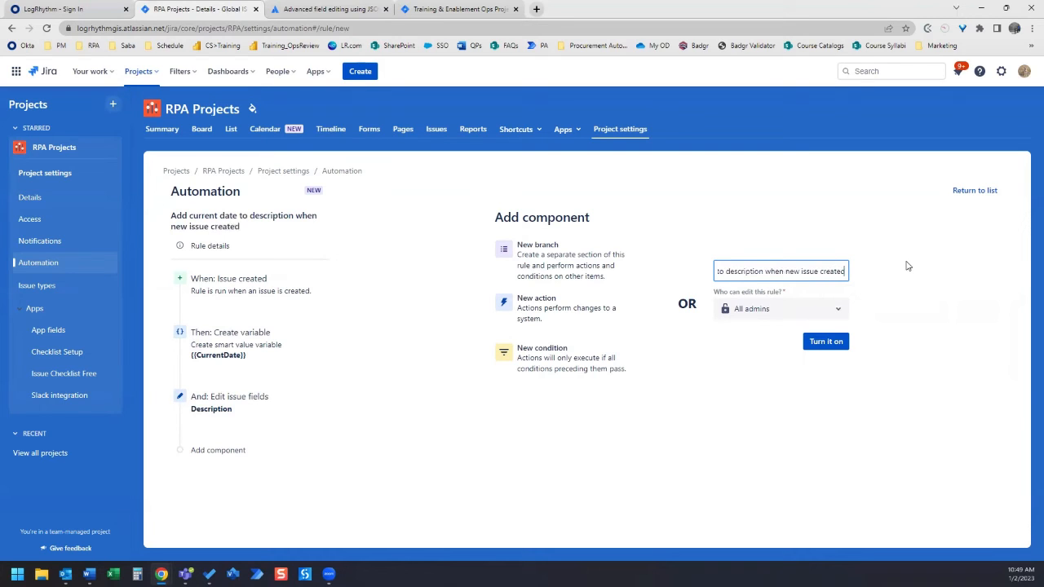
# Step: Turn on the rule 'Add current date to description when new issue created'
pyautogui.click(825, 341)
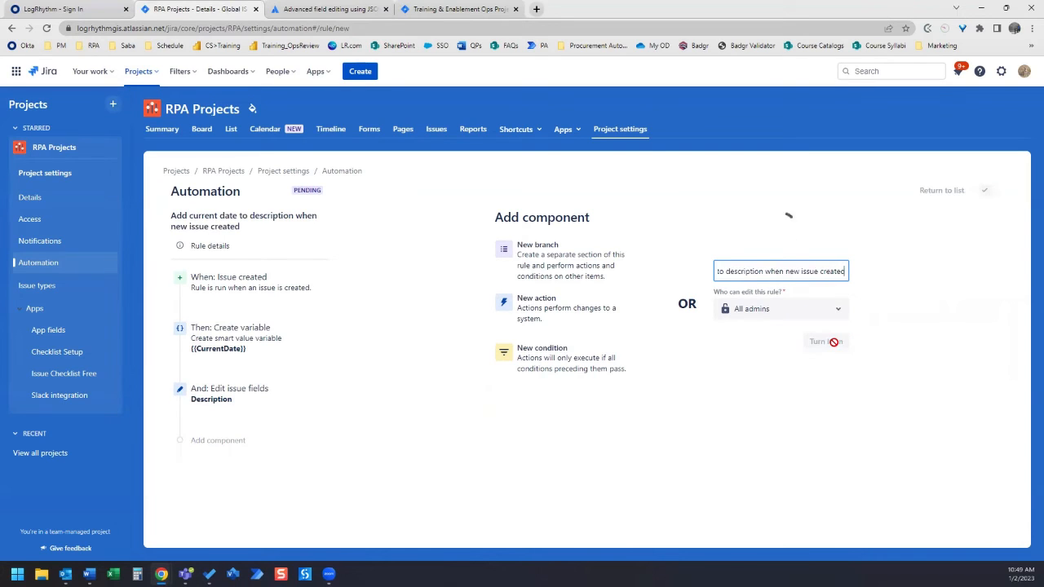
pyautogui.click(825, 341)
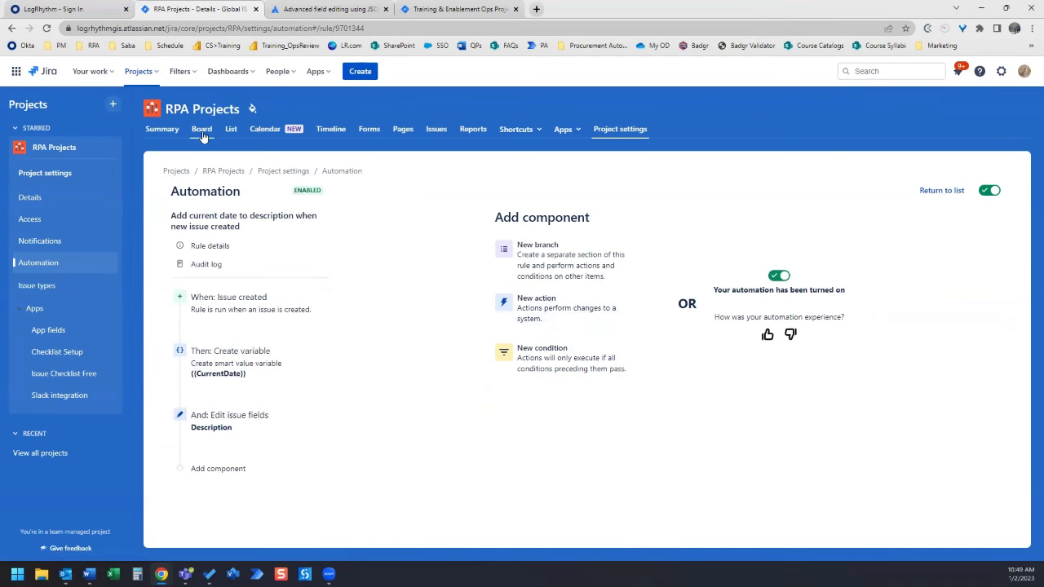
# Step: Create a Test issue in To Do on the board and open it to see the date 1/2/23
pyautogui.click(203, 129)
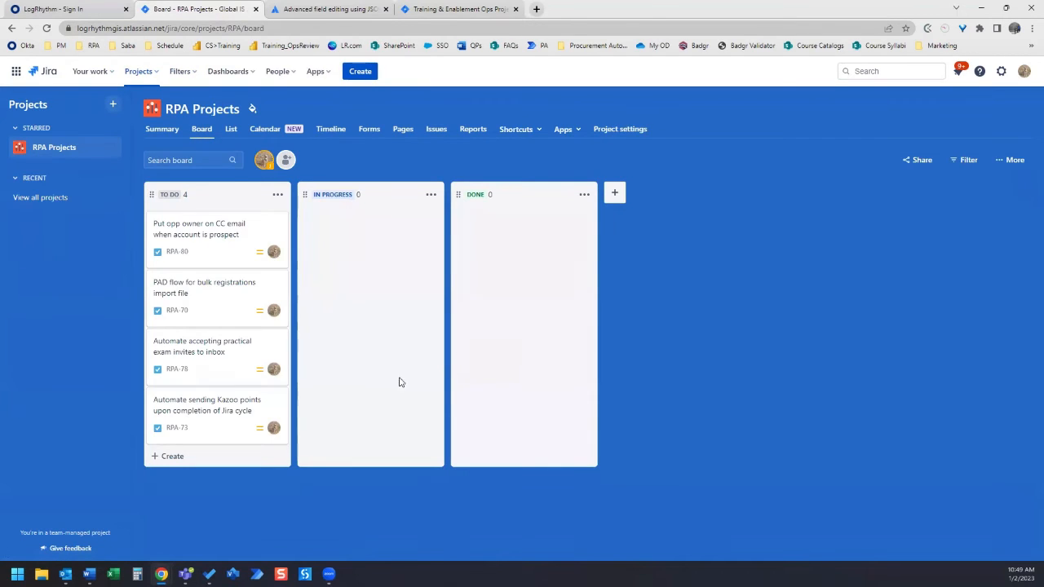
pyautogui.click(173, 457)
pyautogui.write('Test')
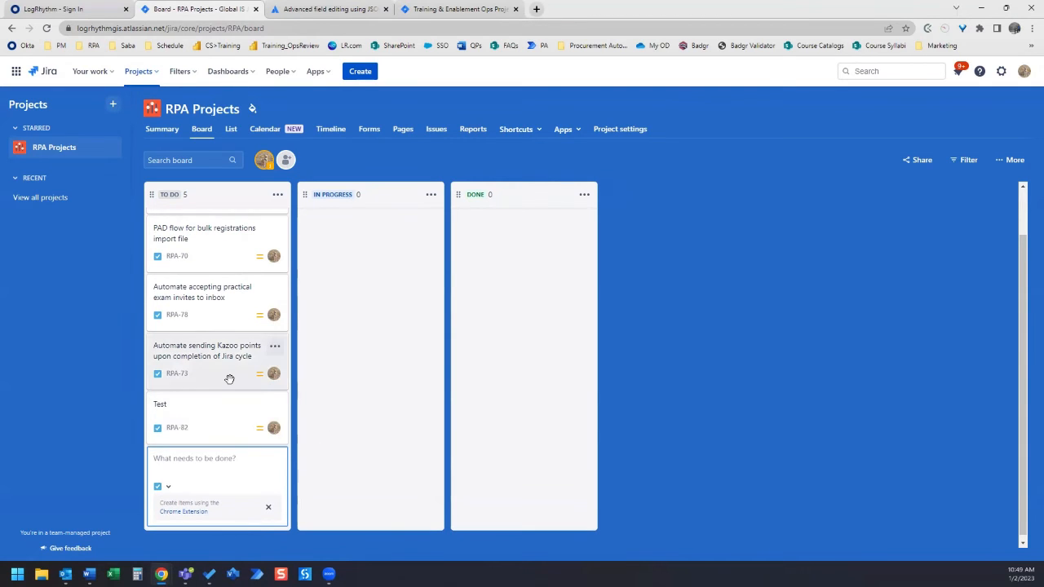
pyautogui.moveTo(204, 414)
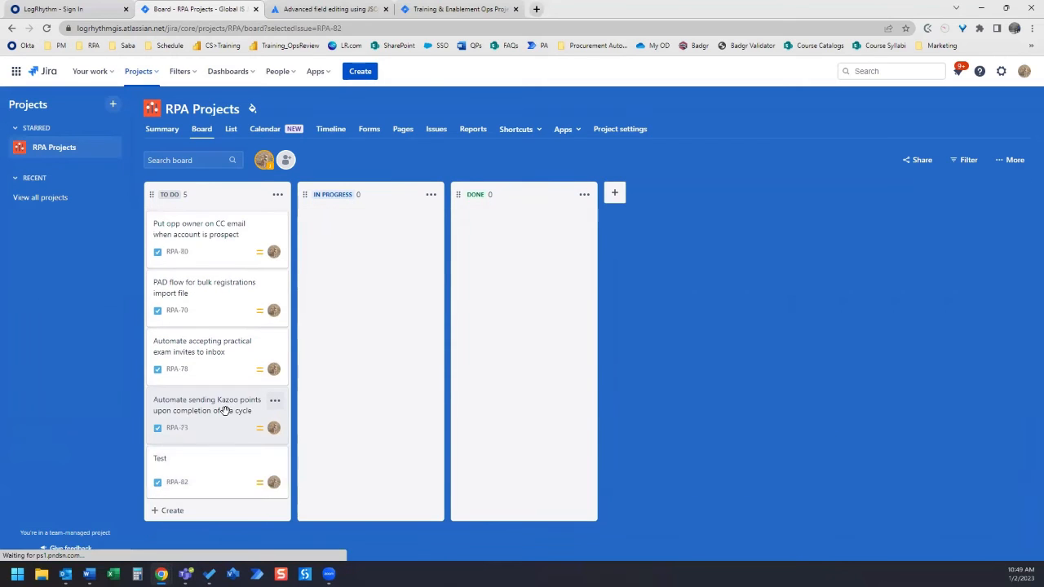
pyautogui.click(160, 458)
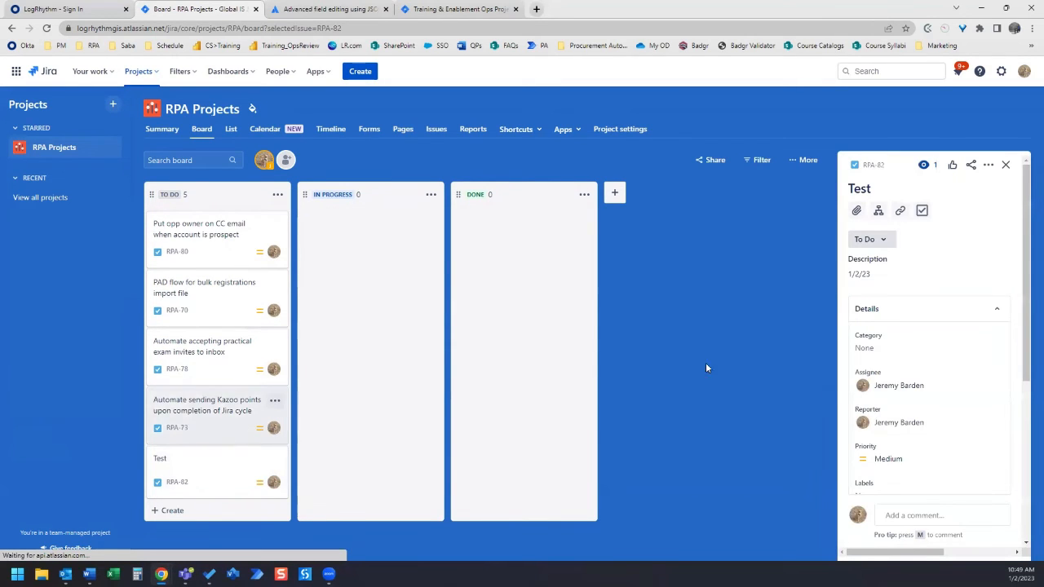
pyautogui.click(880, 274)
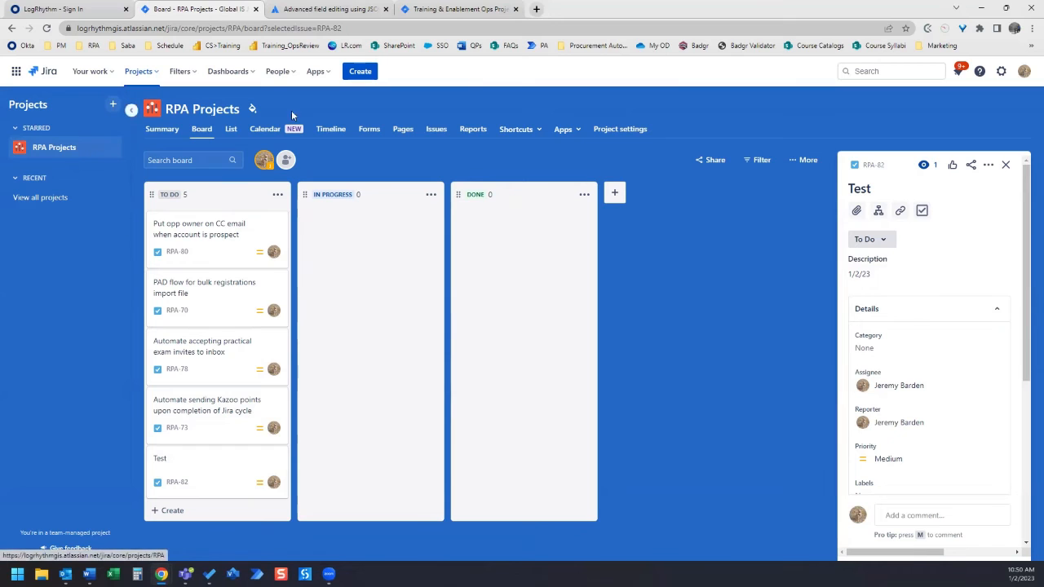
# Step: Open the current-date description rule from Project settings > Automation for editing
pyautogui.click(619, 129)
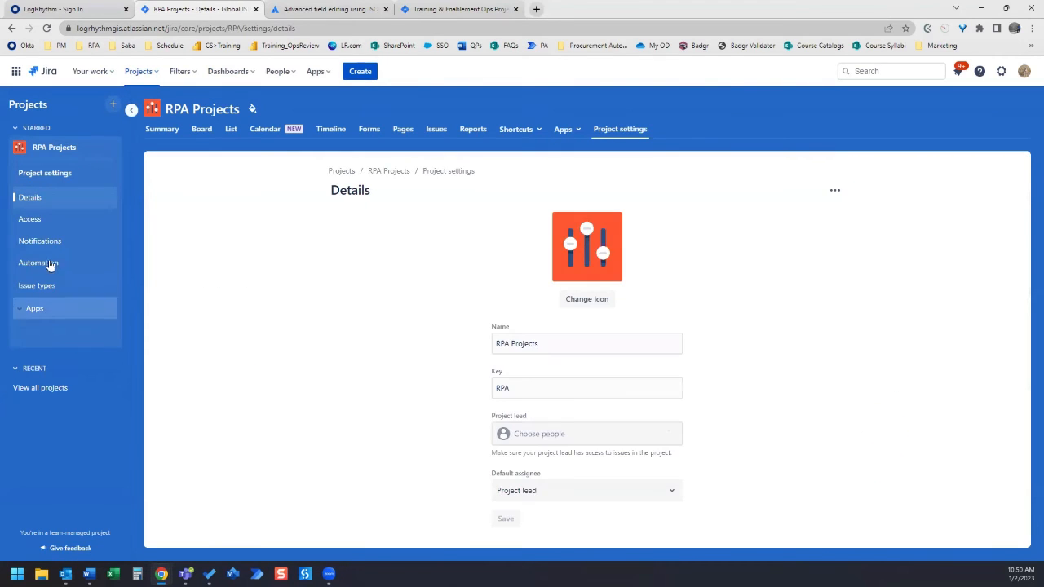
pyautogui.click(38, 261)
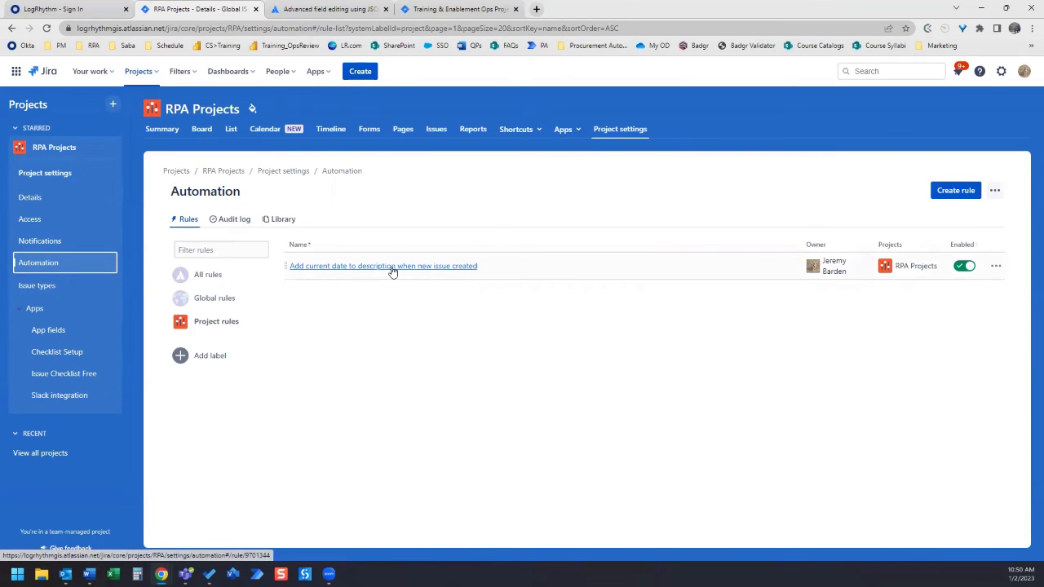
pyautogui.click(382, 265)
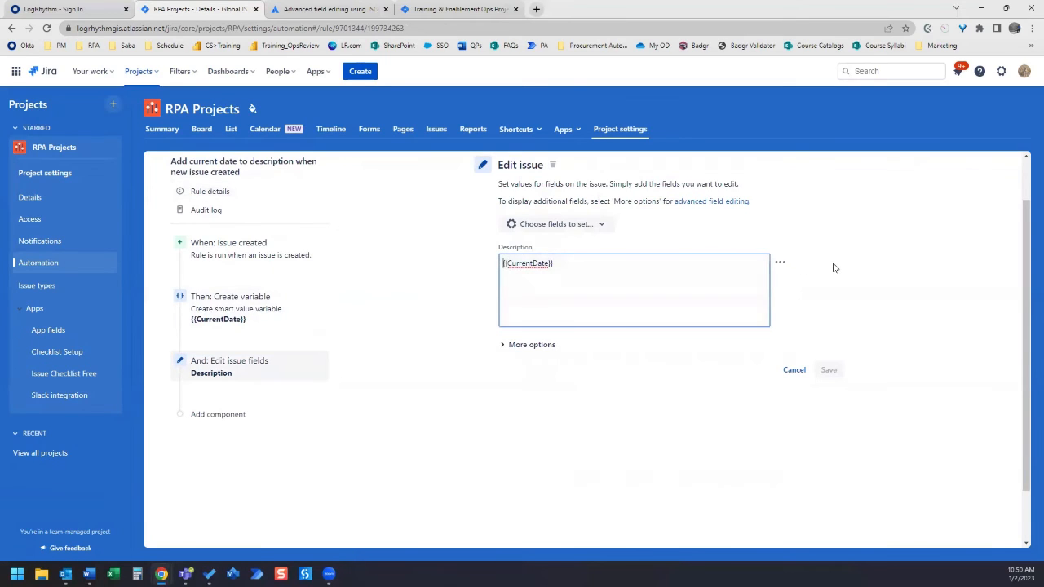
# Step: Prefix Description with 'This issue was created on' and publish the updated rule
pyautogui.write('The')
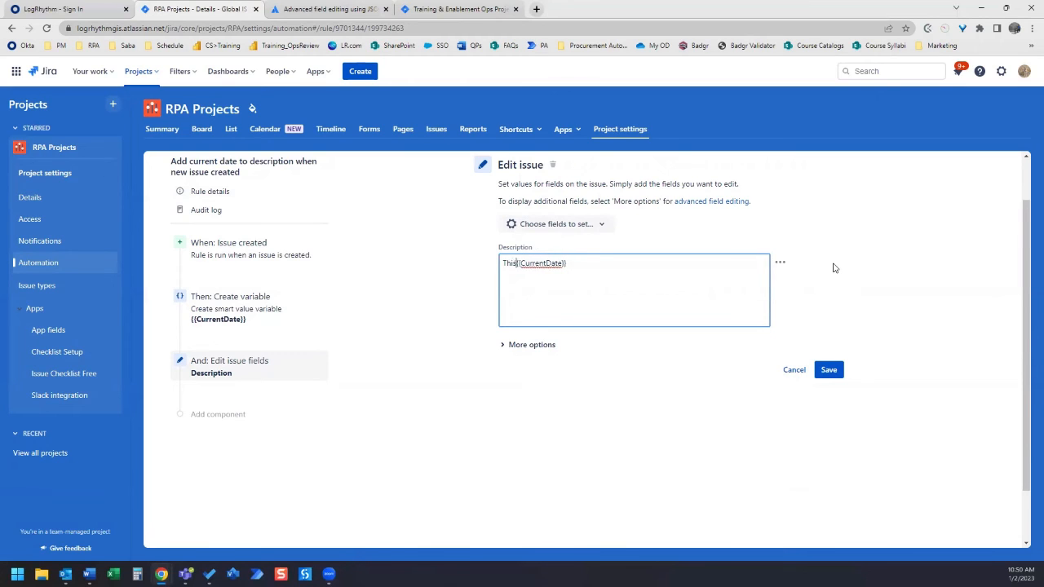
pyautogui.write('issue')
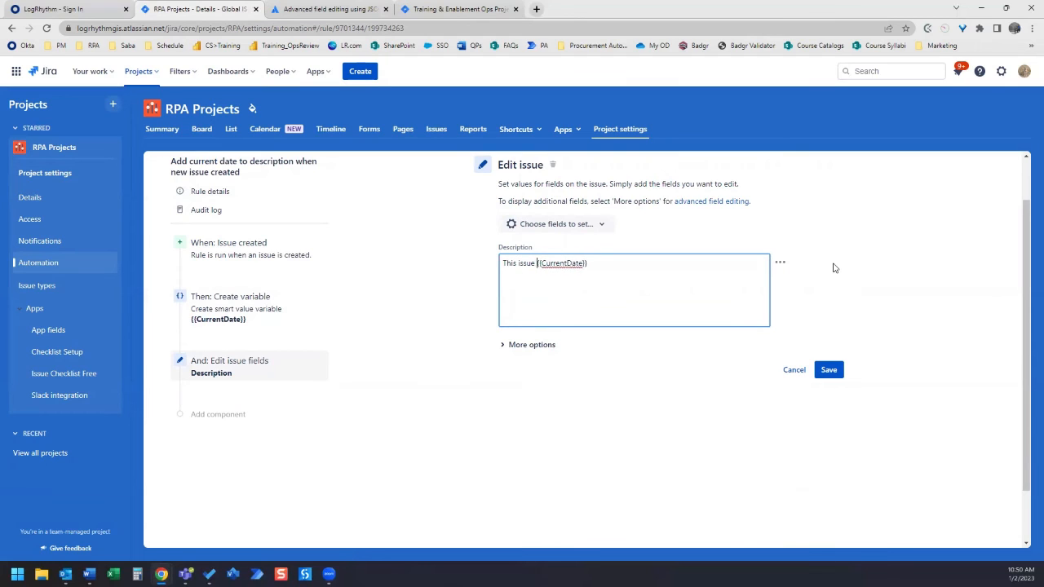
pyautogui.write('was created on')
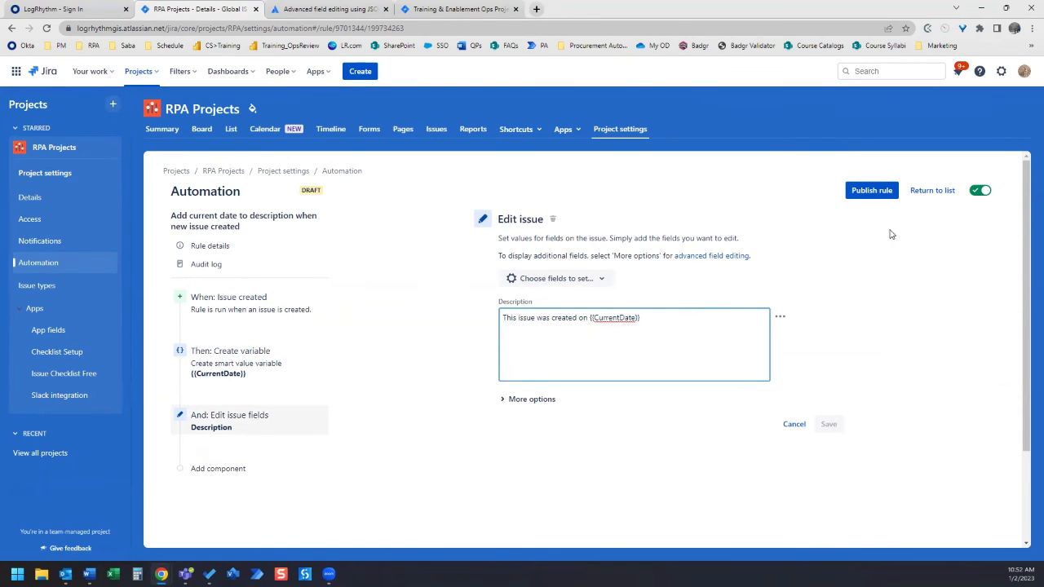
pyautogui.click(870, 189)
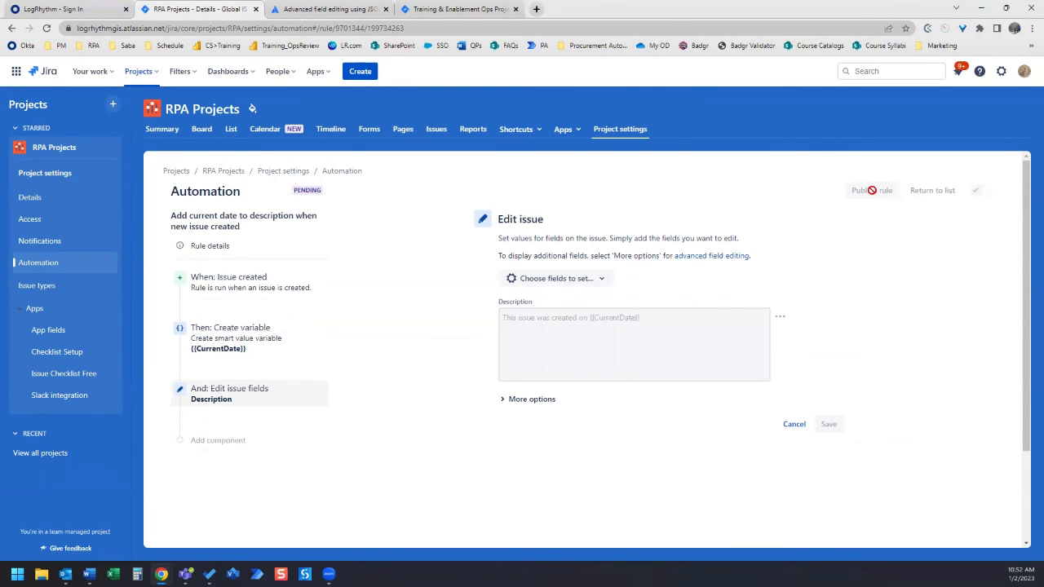
pyautogui.click(870, 189)
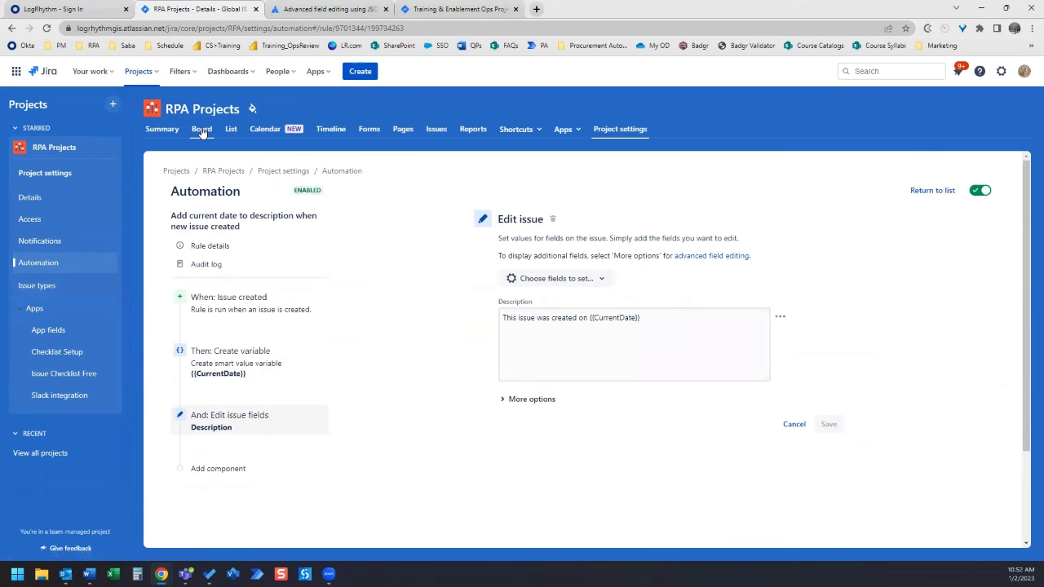
# Step: Create a 'Test 4' issue in To Do on the board and open it
pyautogui.click(202, 129)
pyautogui.write('T')
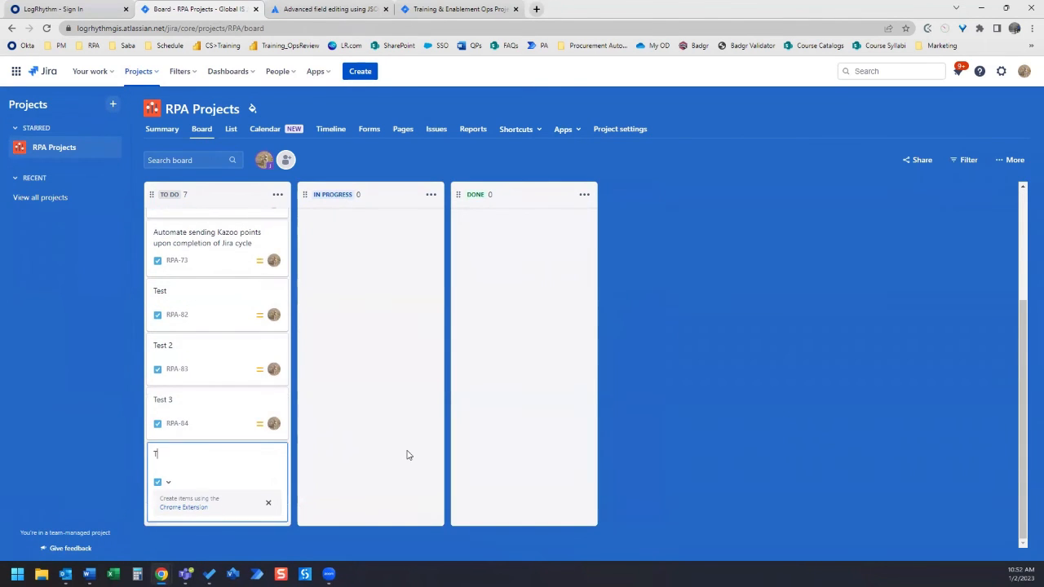
pyautogui.write('est 4')
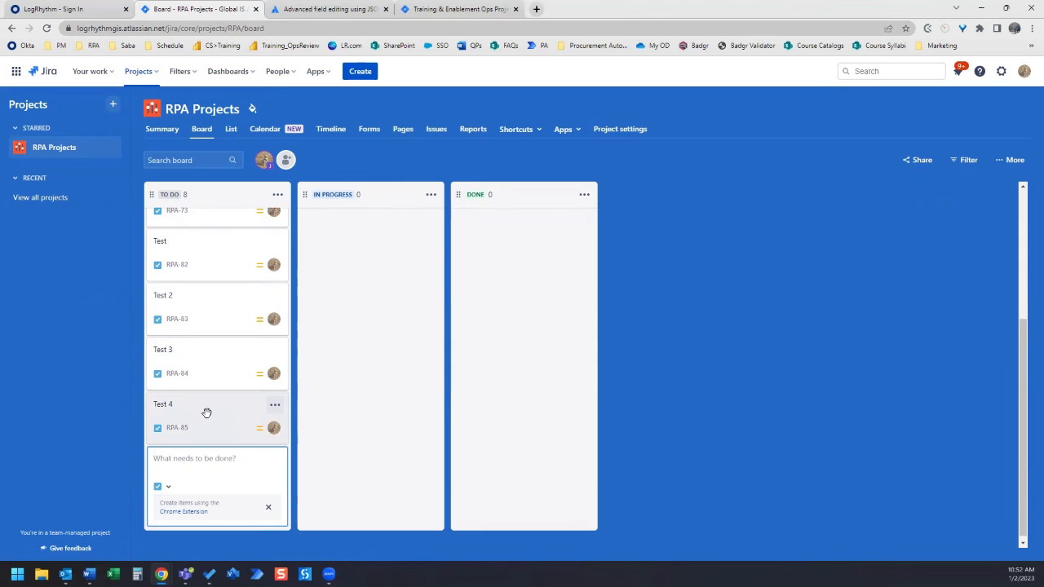
pyautogui.click(176, 428)
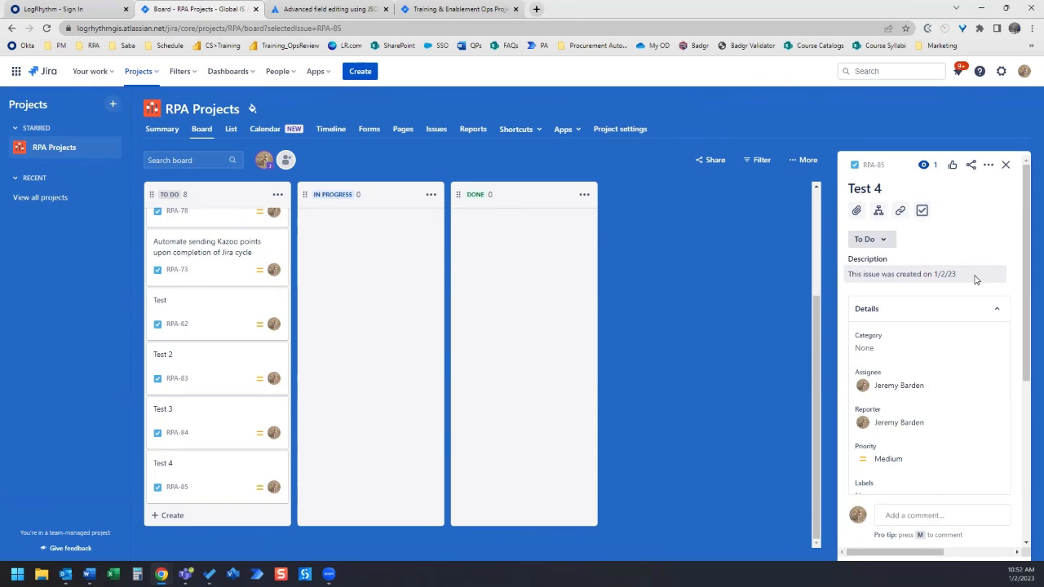
pyautogui.moveTo(978, 272)
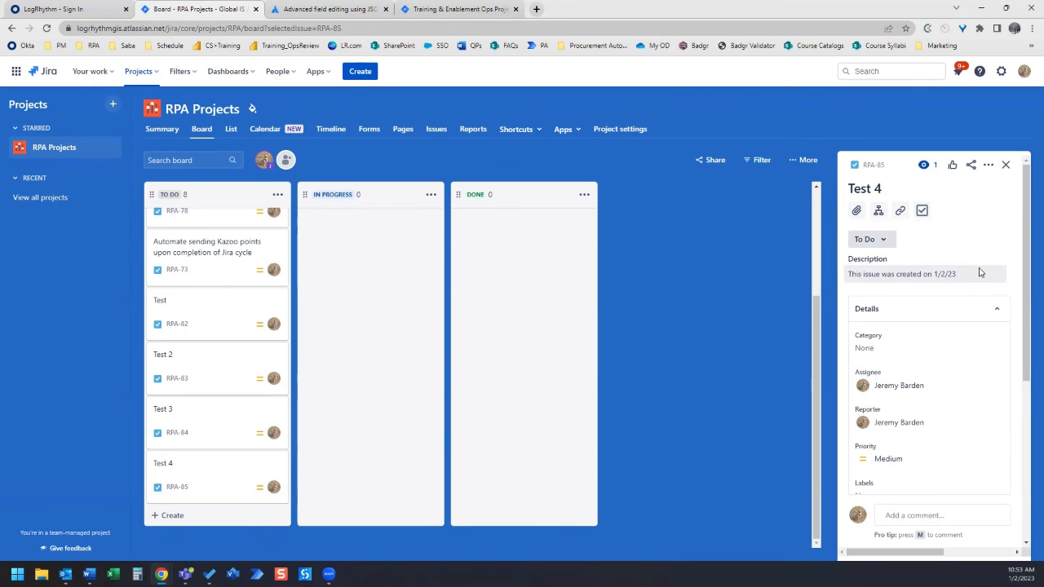